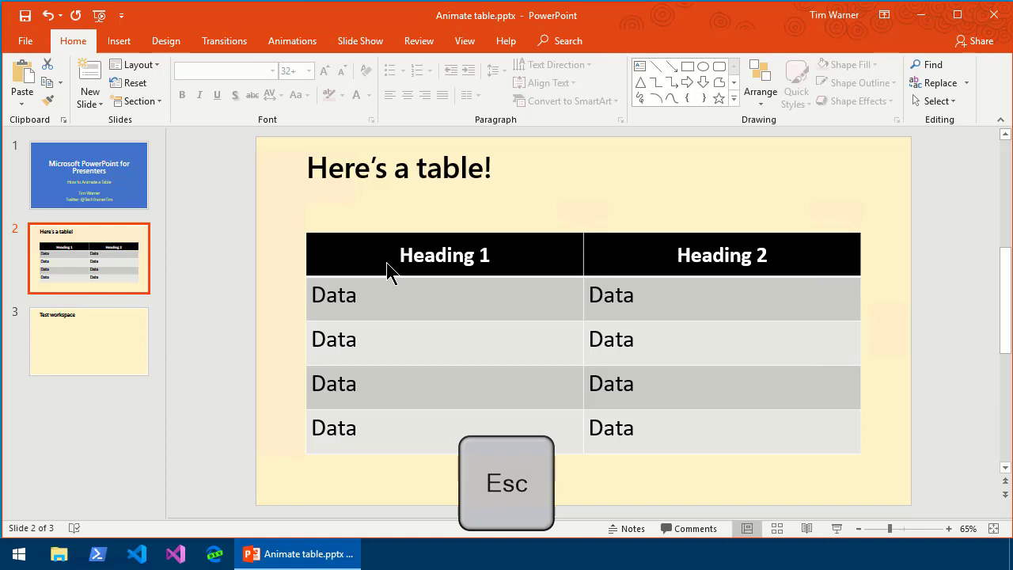
Step: Insert a two-column, three-row table on the Test workspace slide, then use its context menu
key(Escape)
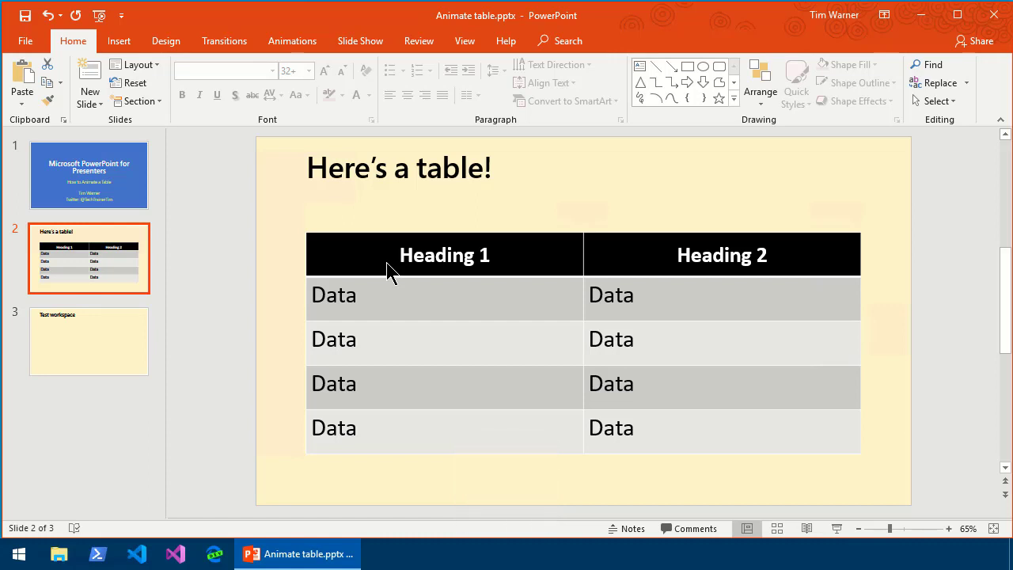
mouse_move(475, 254)
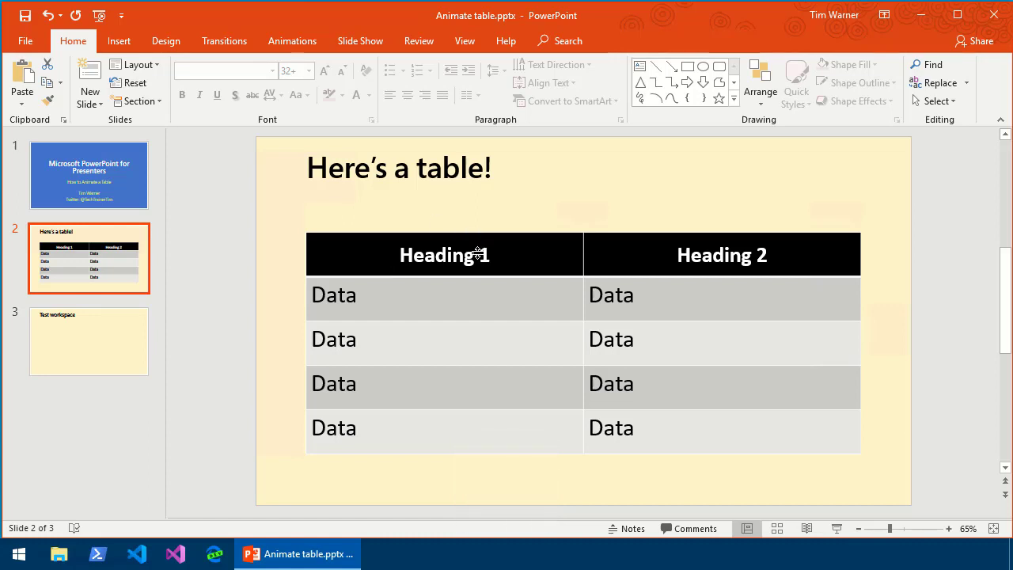
mouse_move(262, 342)
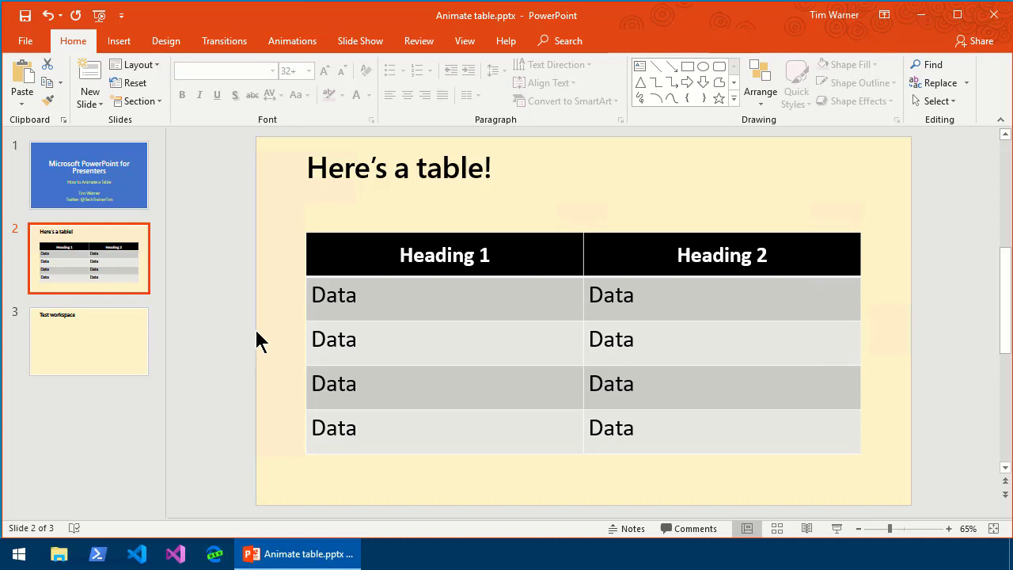
click(88, 342)
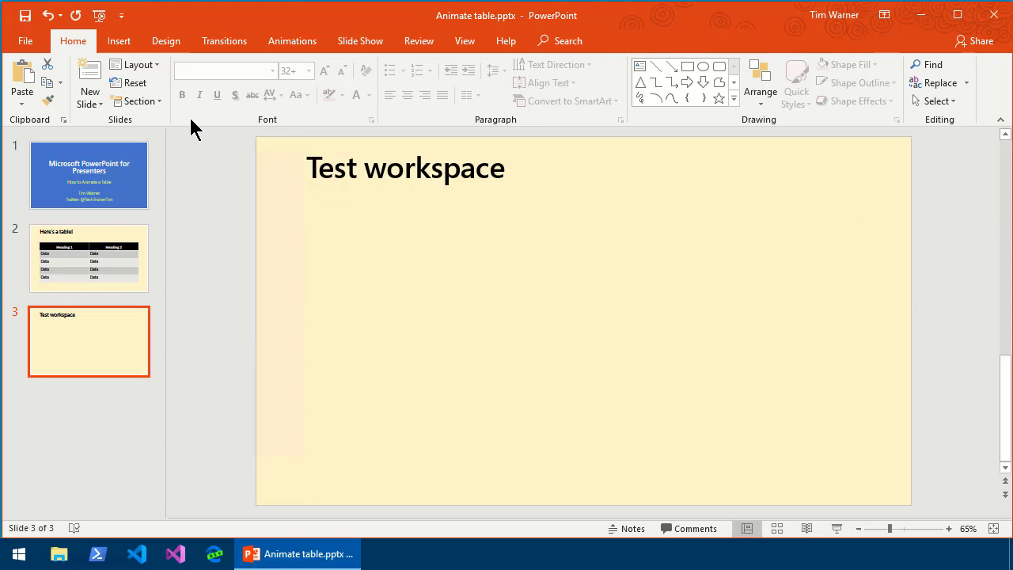
click(119, 40)
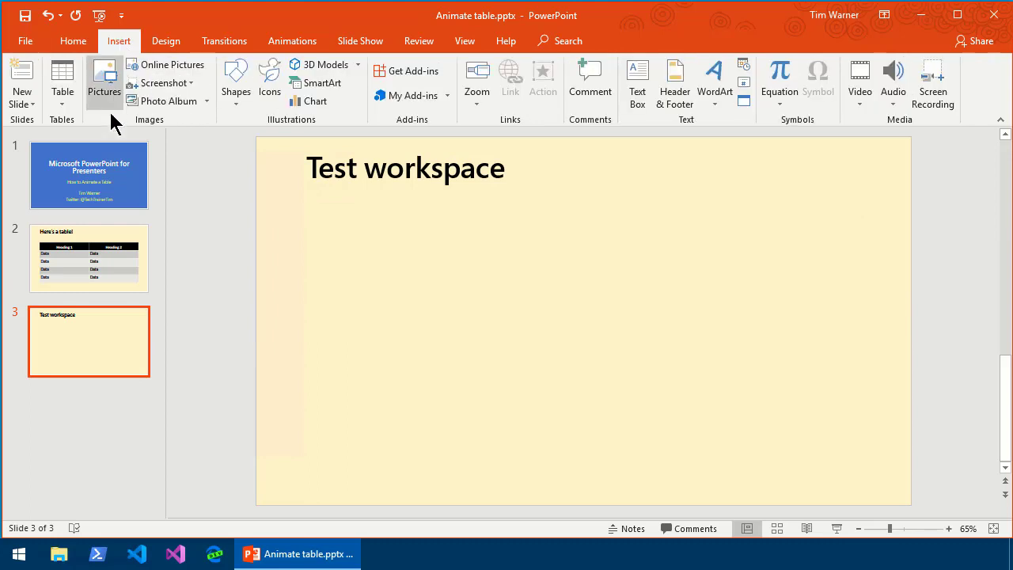
click(59, 79)
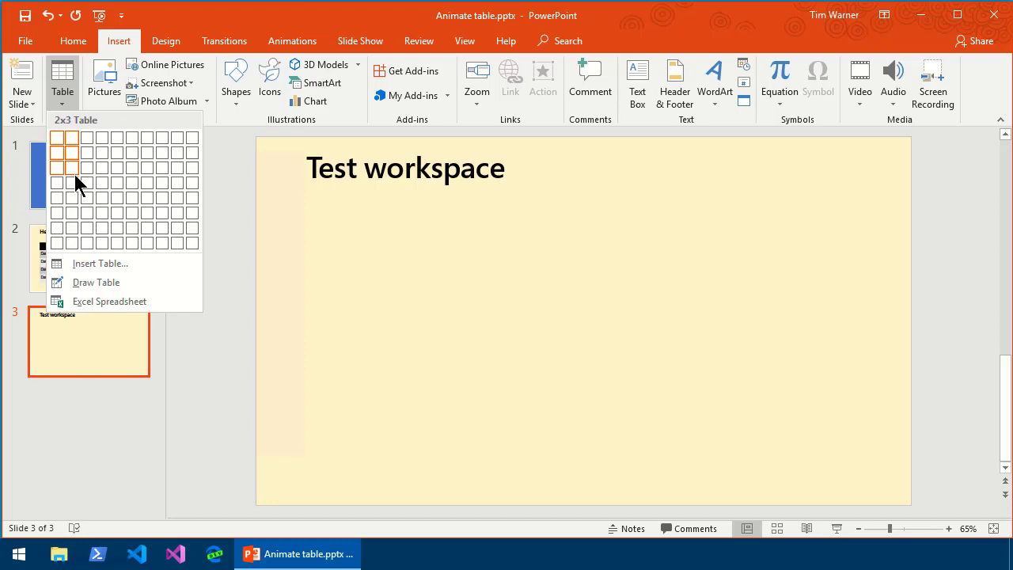
click(84, 166)
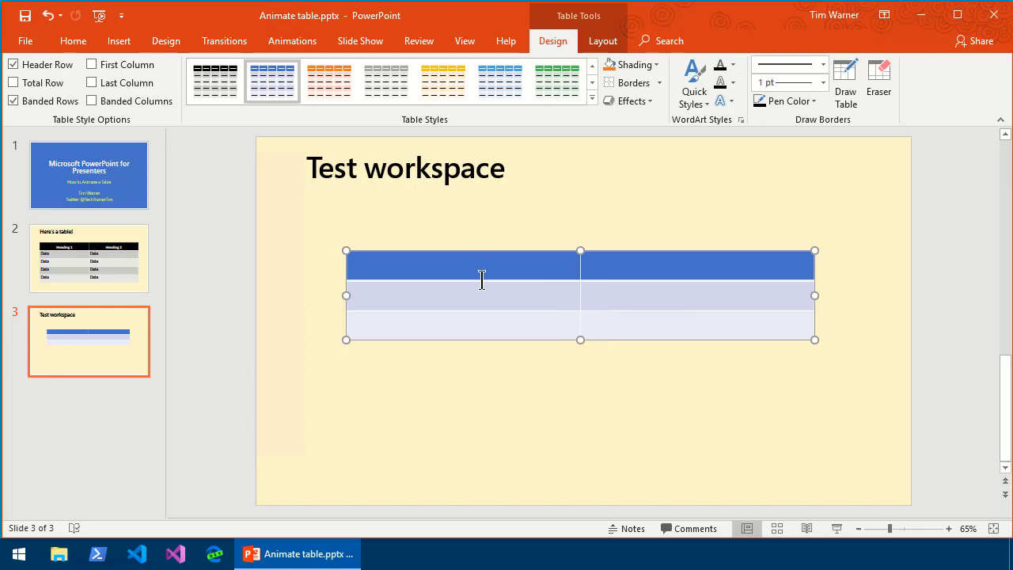
mouse_move(908, 508)
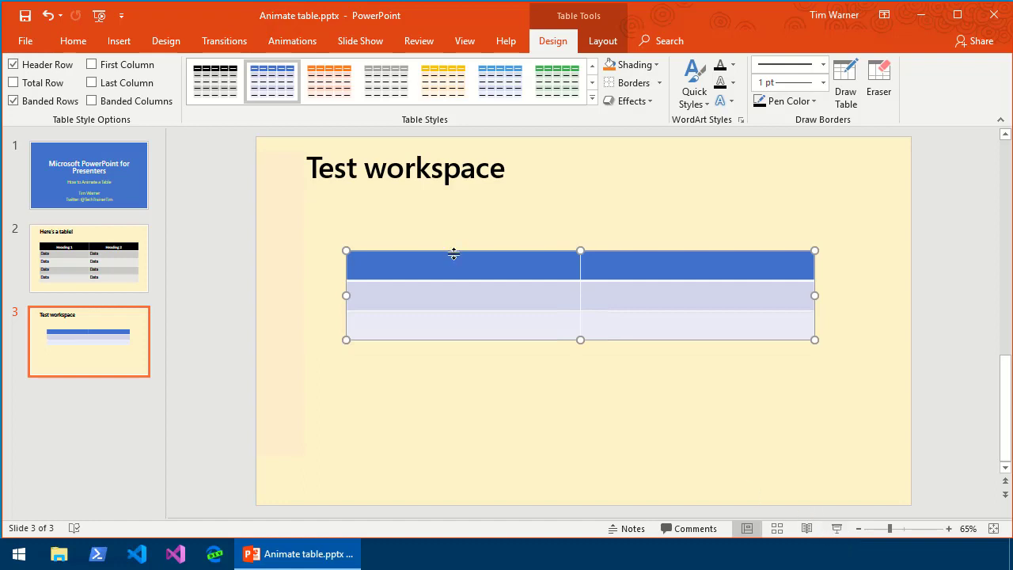
mouse_move(454, 256)
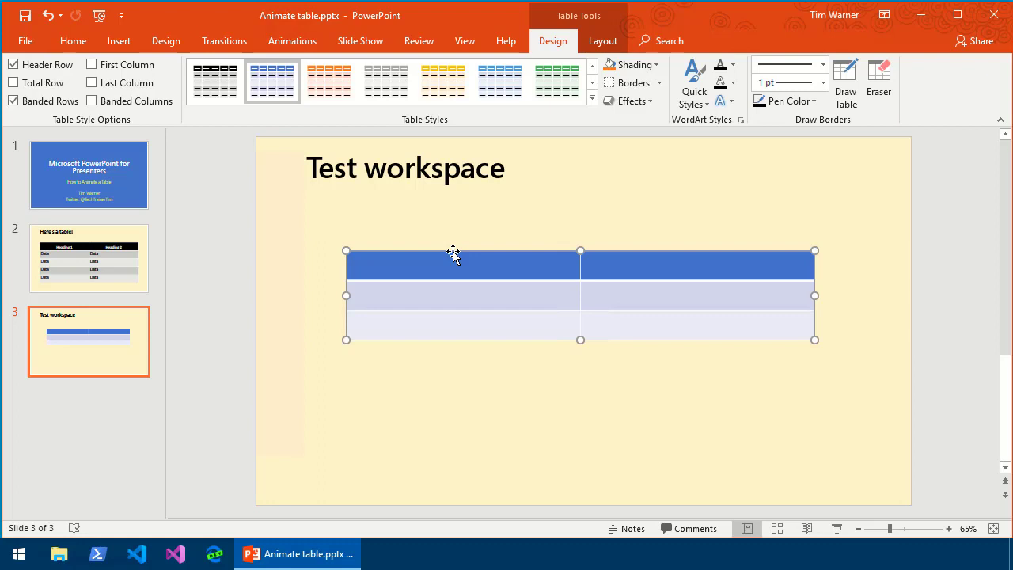
right_click(453, 255)
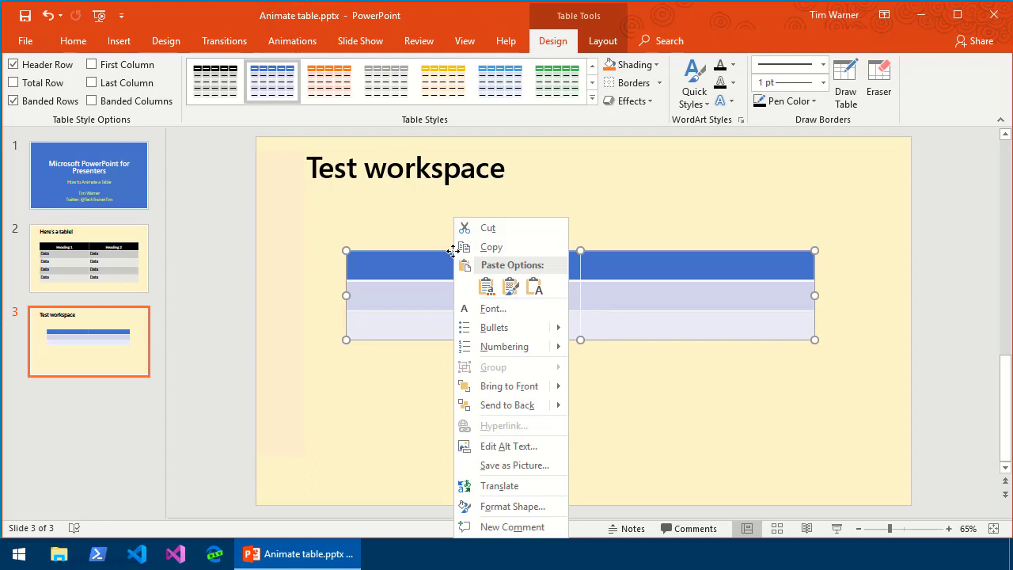
click(366, 421)
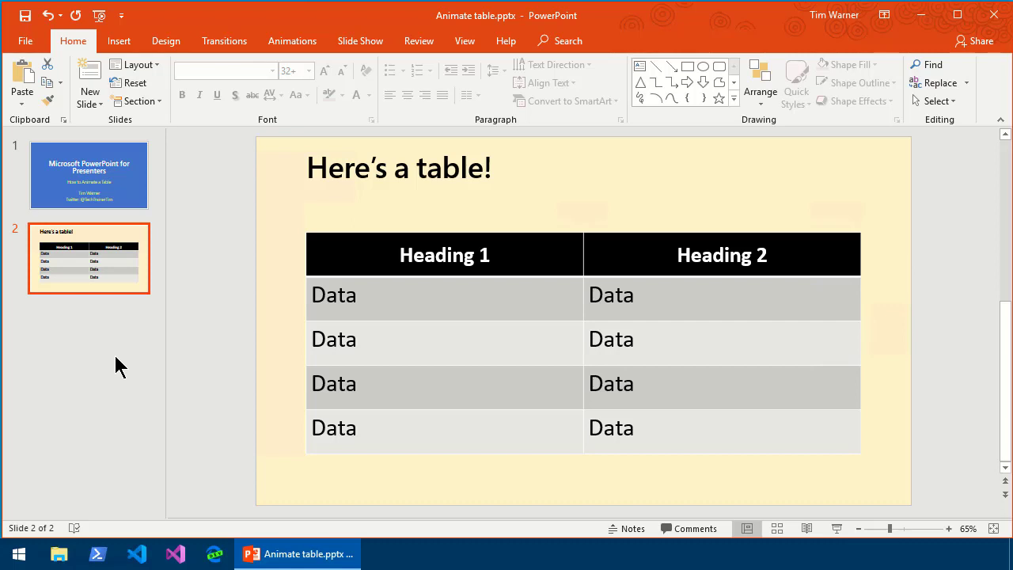
mouse_move(275, 385)
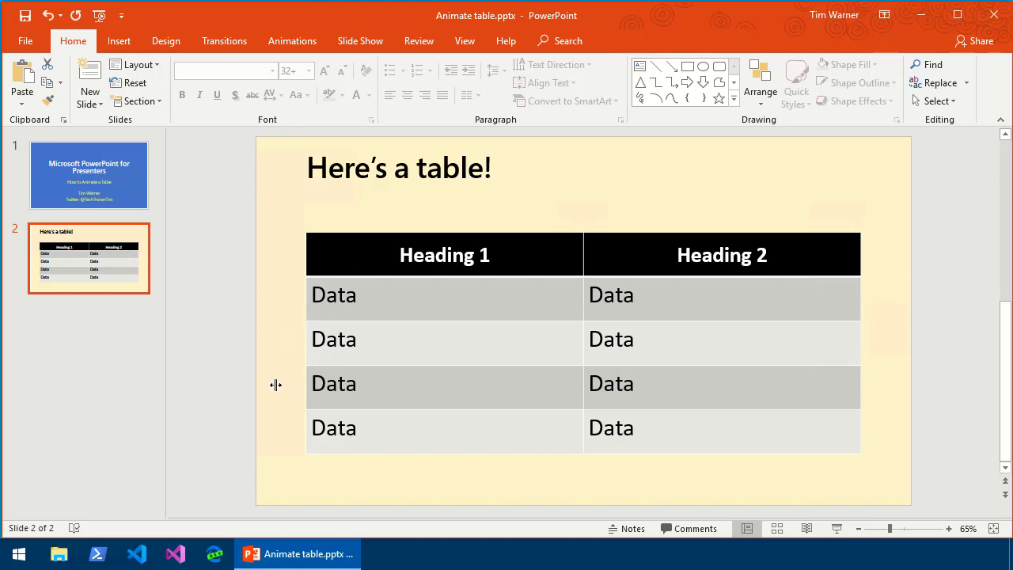
mouse_move(275, 396)
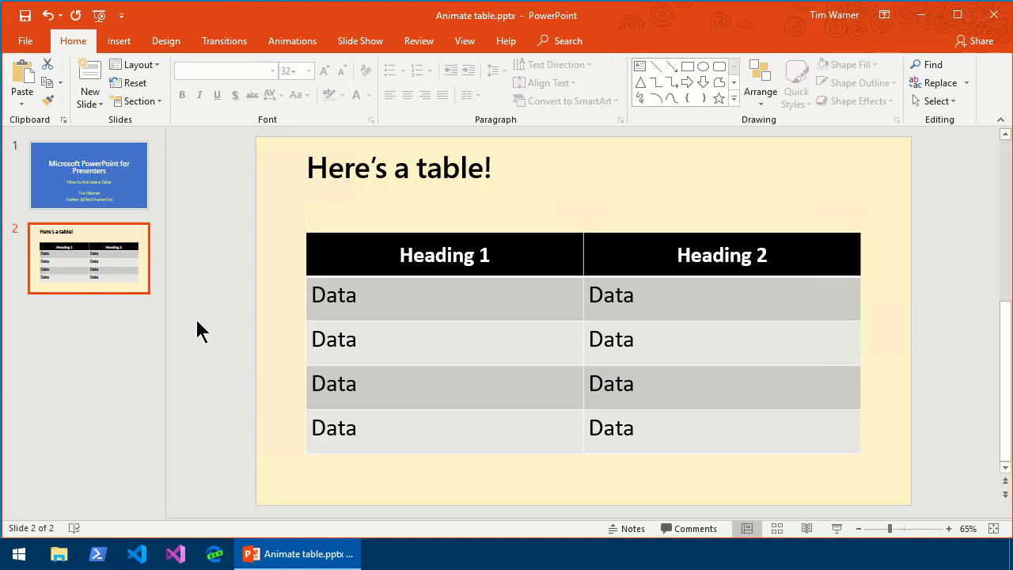
mouse_move(114, 238)
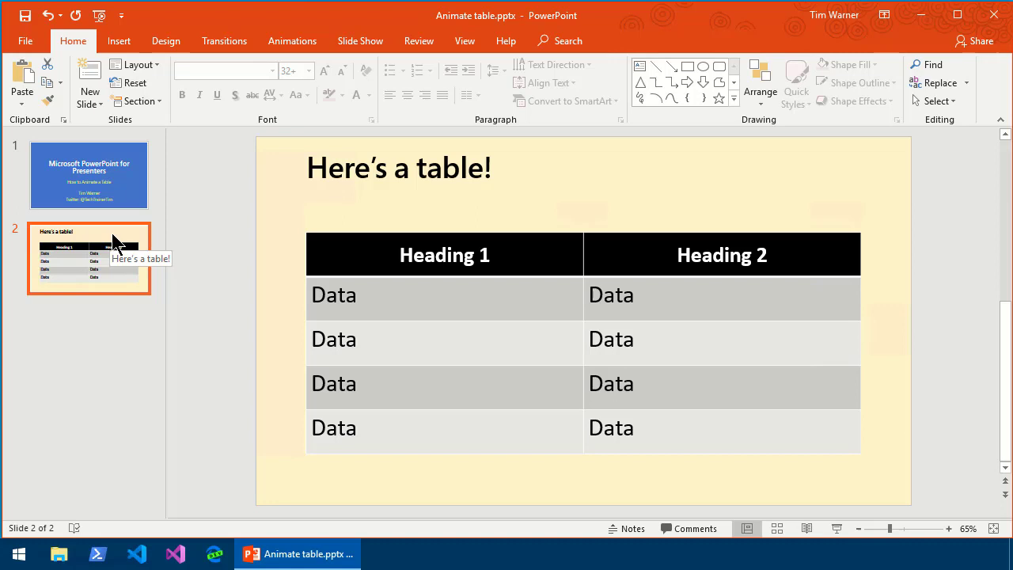
mouse_move(173, 243)
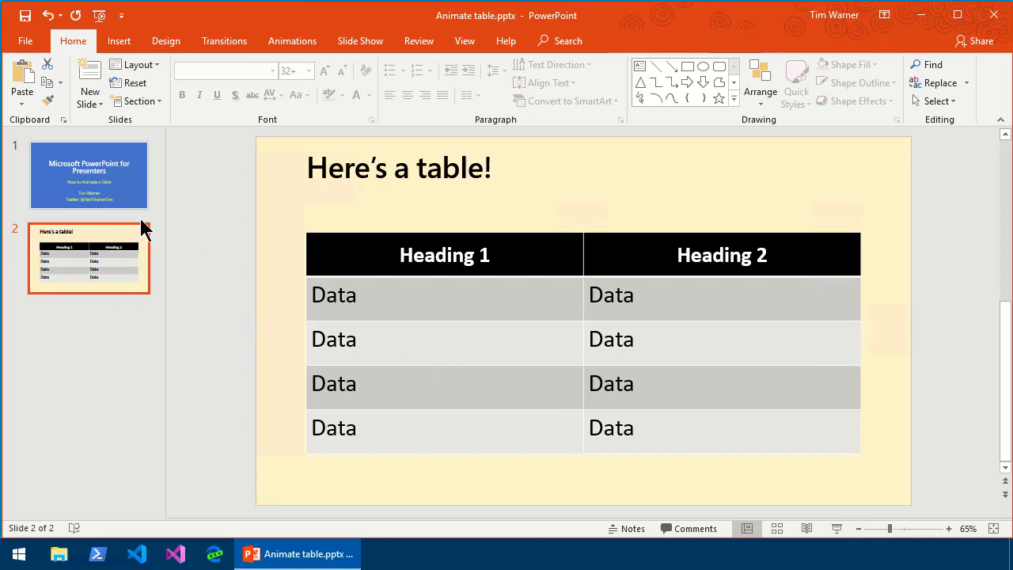
mouse_move(95, 218)
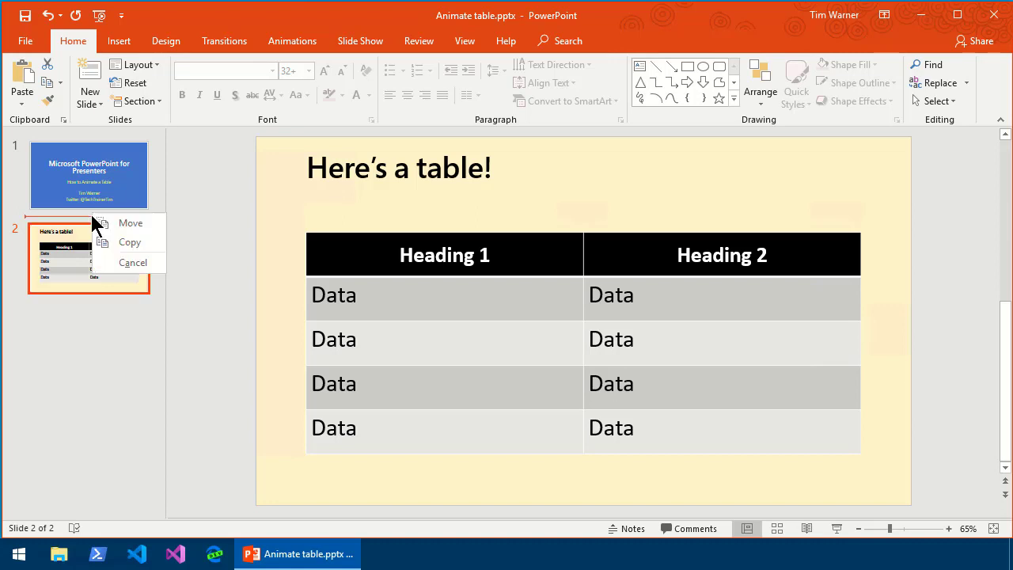
Step: Duplicate the table slide and delete bottom rows until slide 2 keeps one data row
click(129, 241)
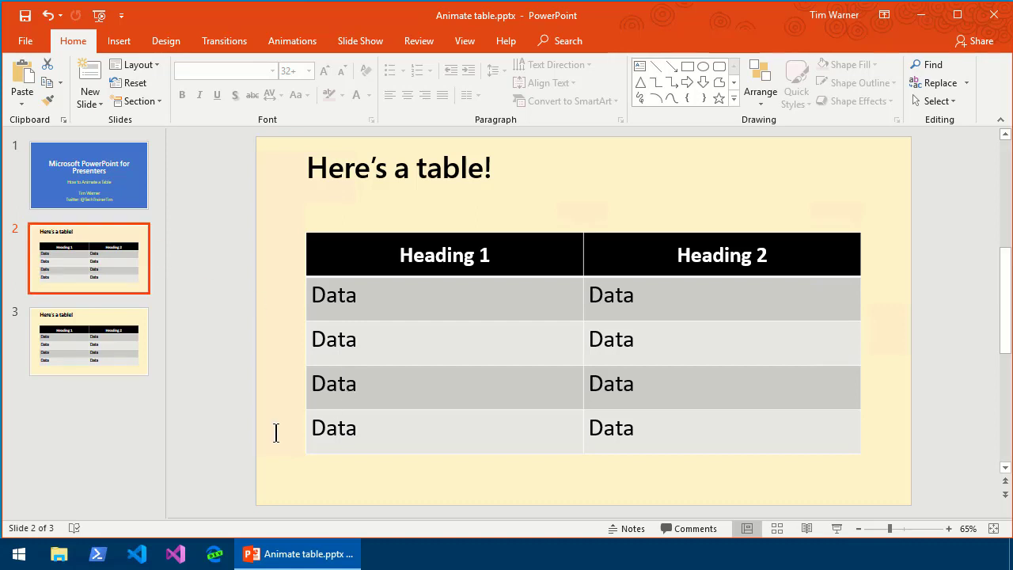
click(400, 428)
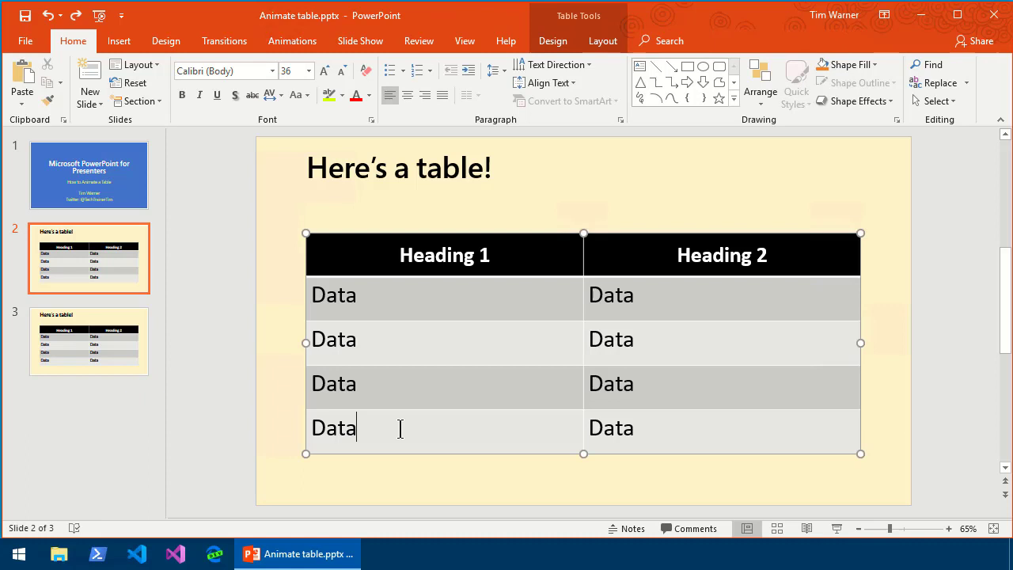
mouse_move(704, 430)
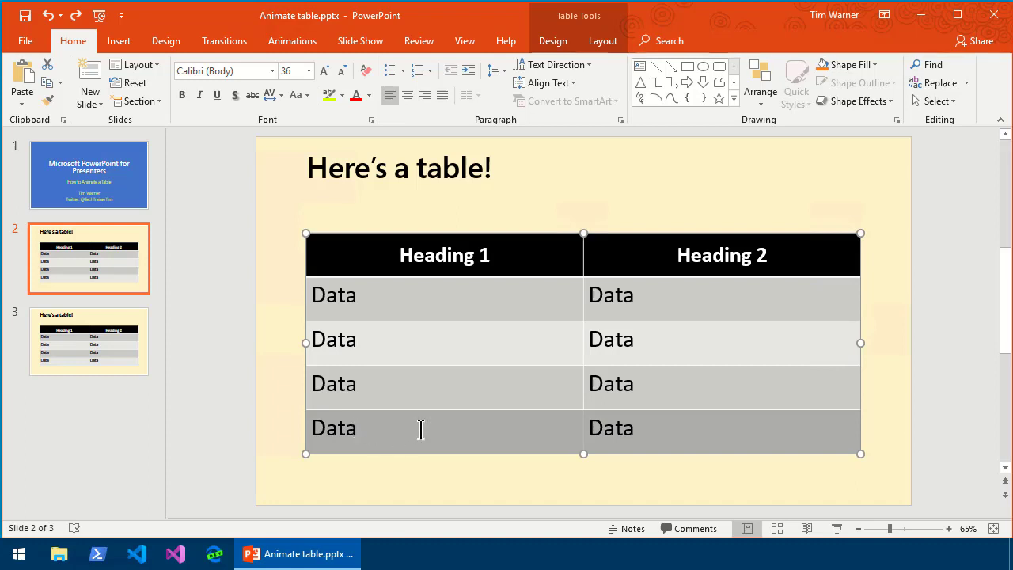
right_click(420, 429)
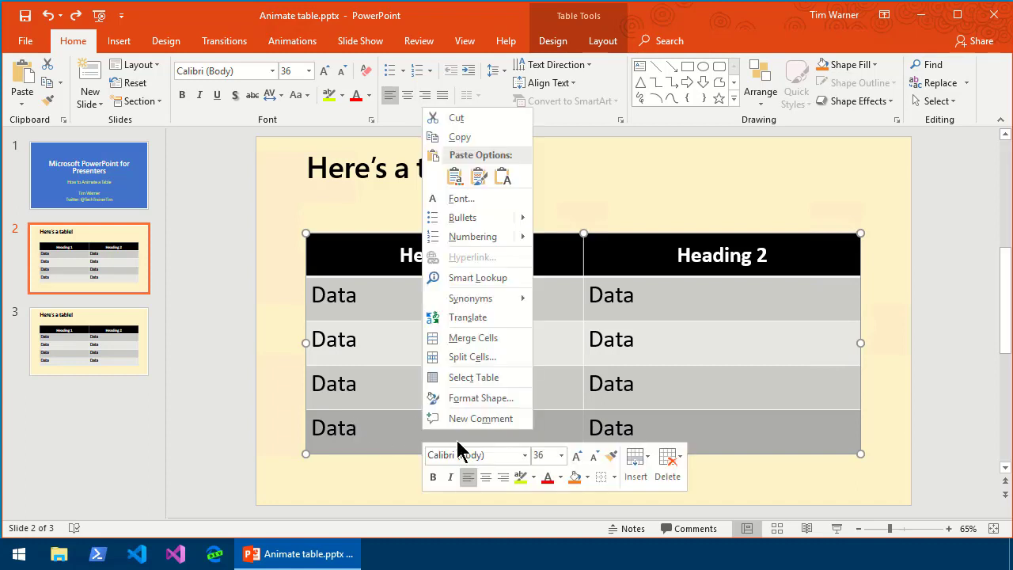
mouse_move(674, 469)
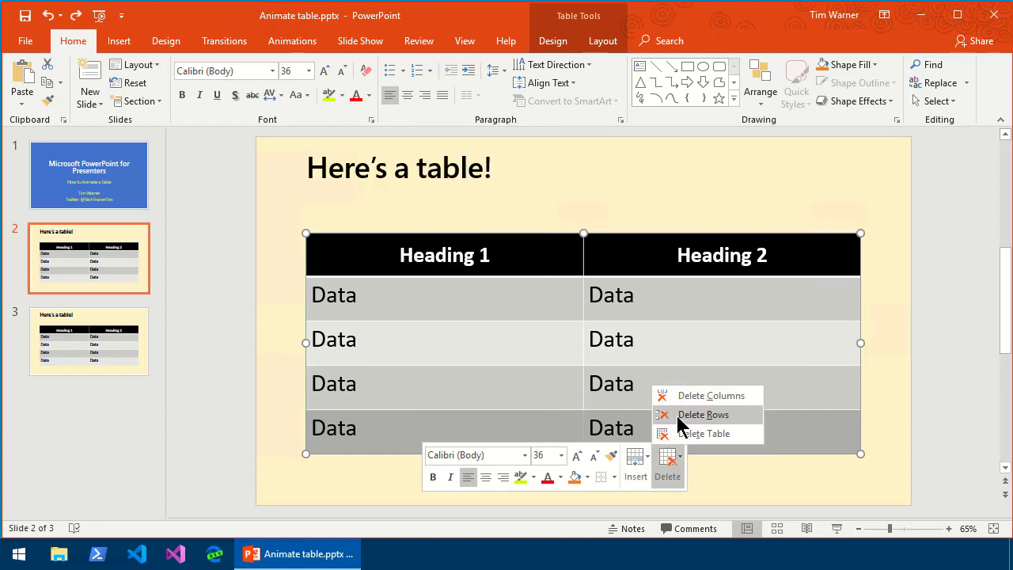
click(702, 414)
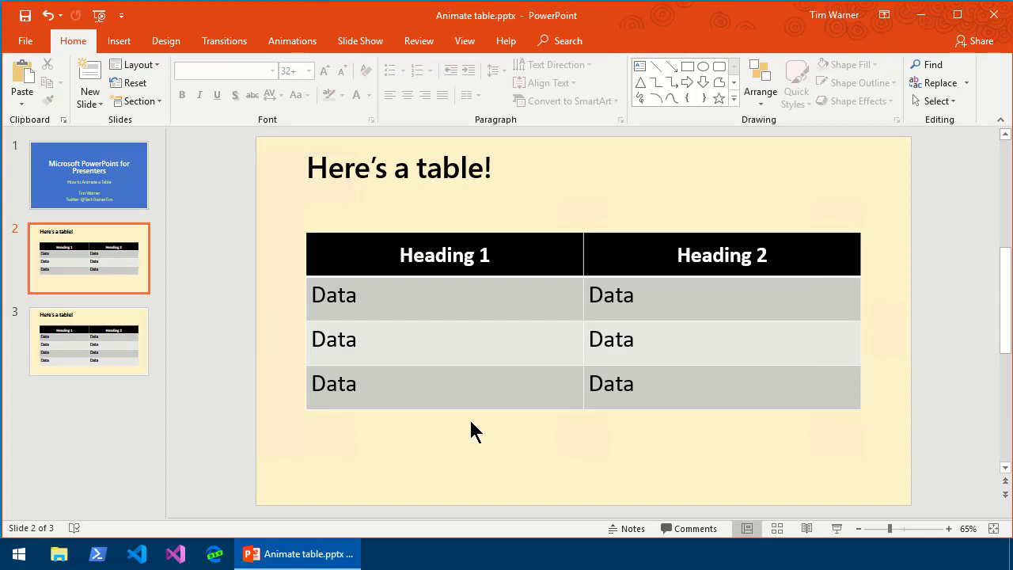
mouse_move(472, 433)
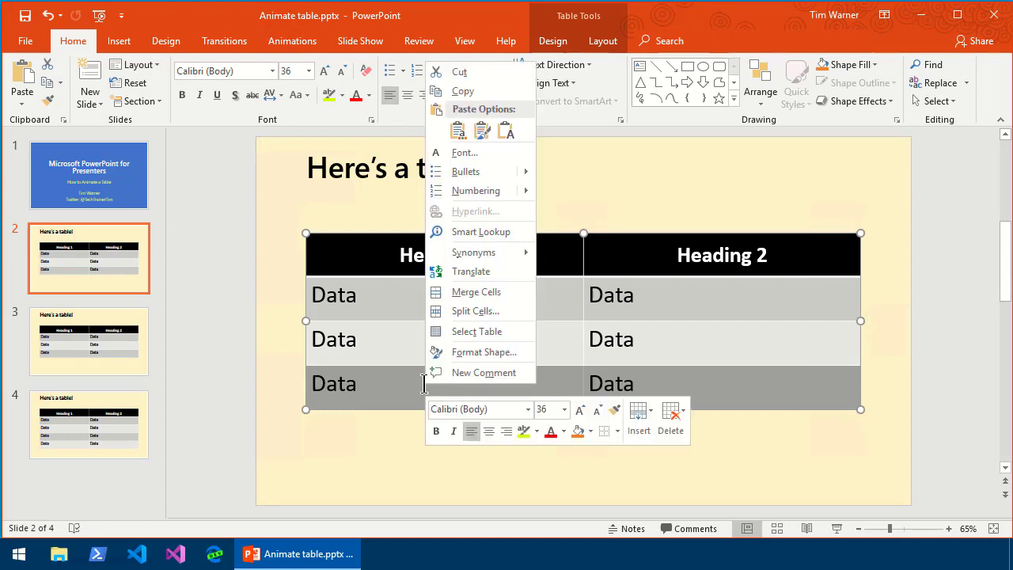
click(671, 418)
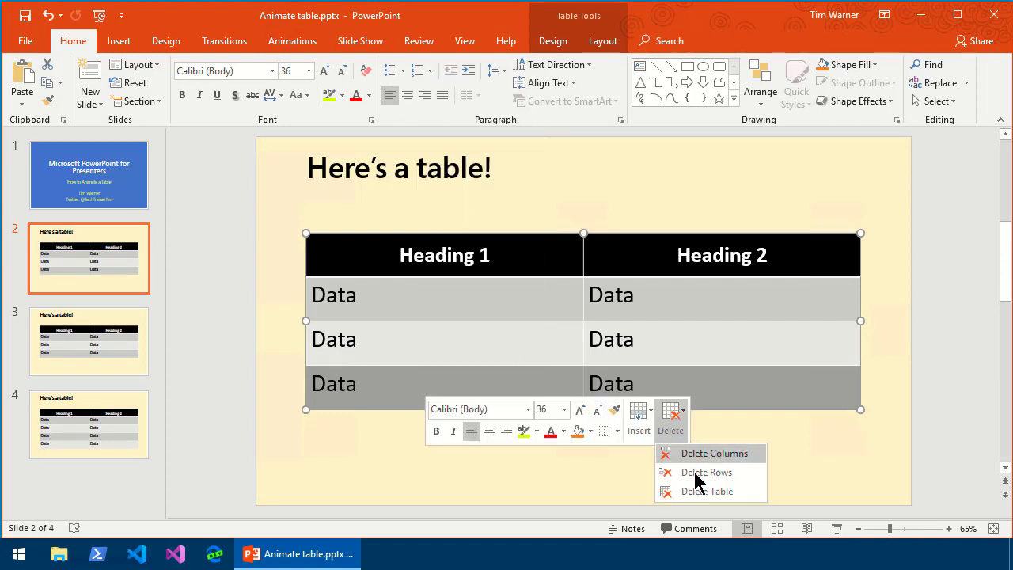
click(707, 473)
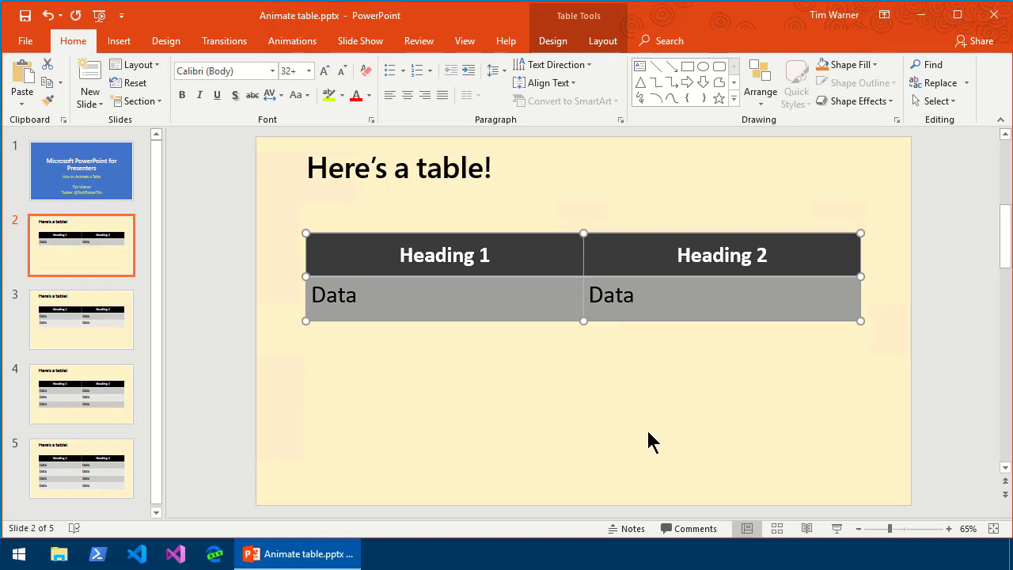
Step: Display slide 1, the deck's title slide
click(82, 171)
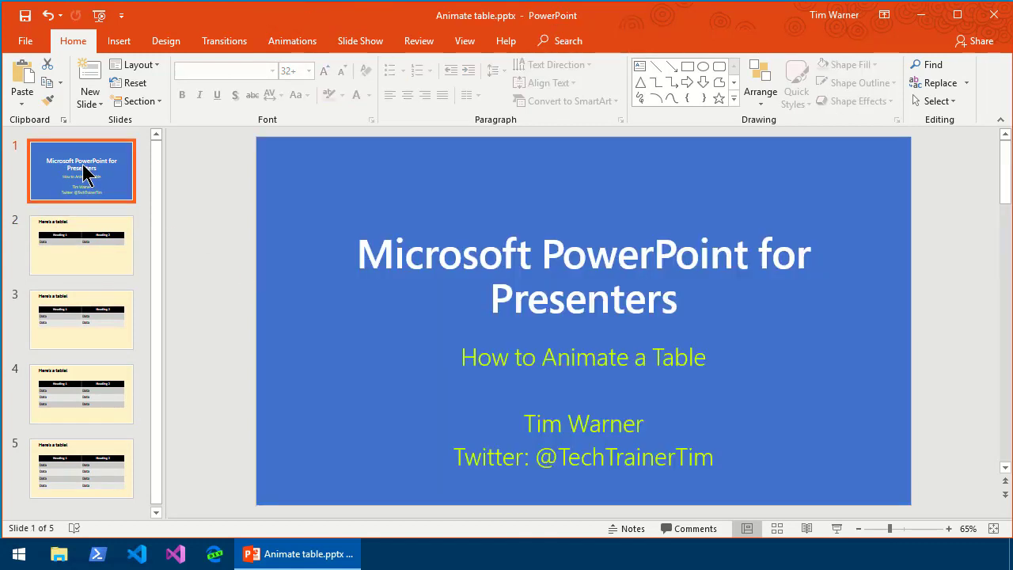
mouse_move(850, 537)
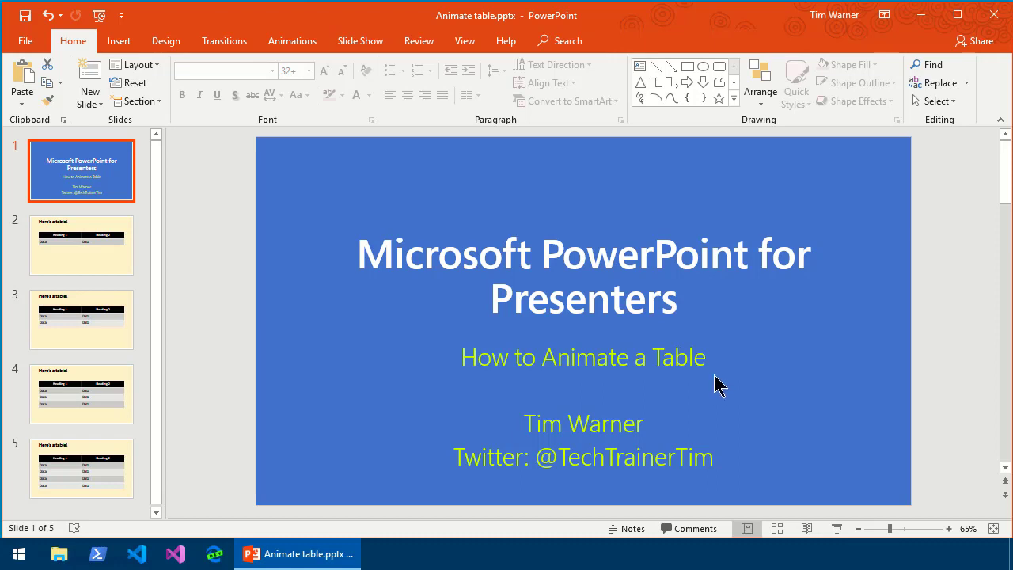
mouse_move(190, 322)
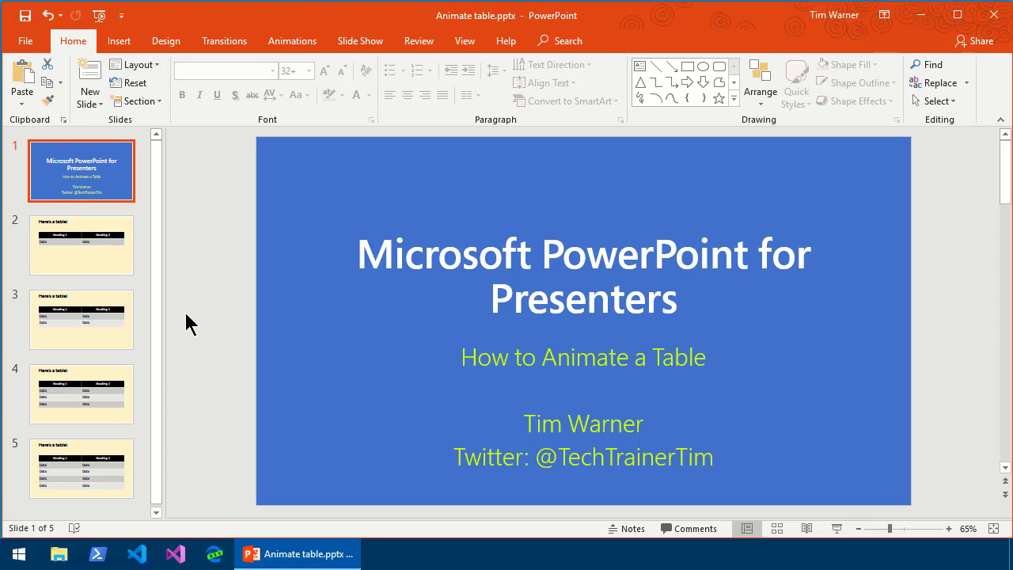
mouse_move(154, 281)
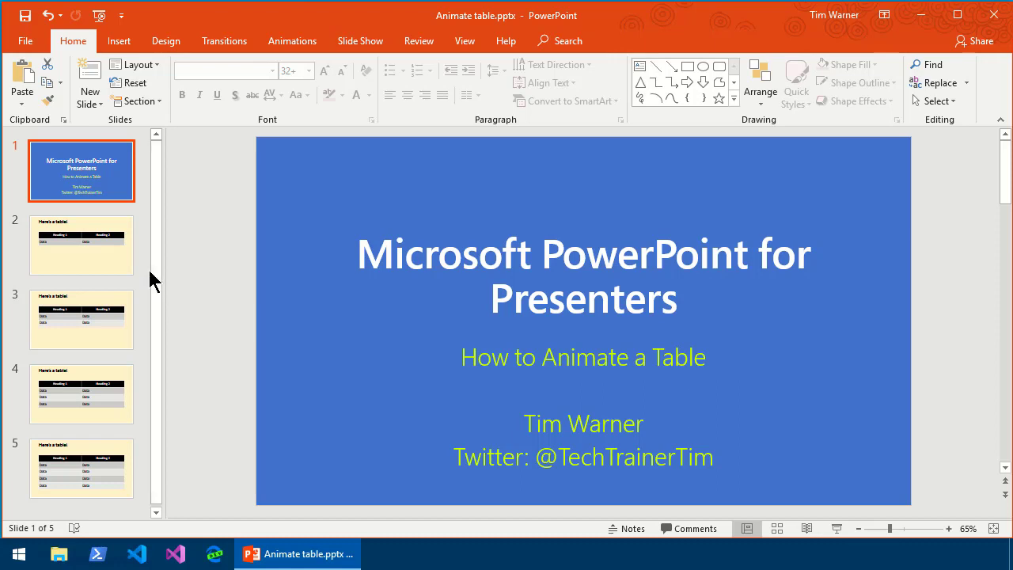
mouse_move(437, 331)
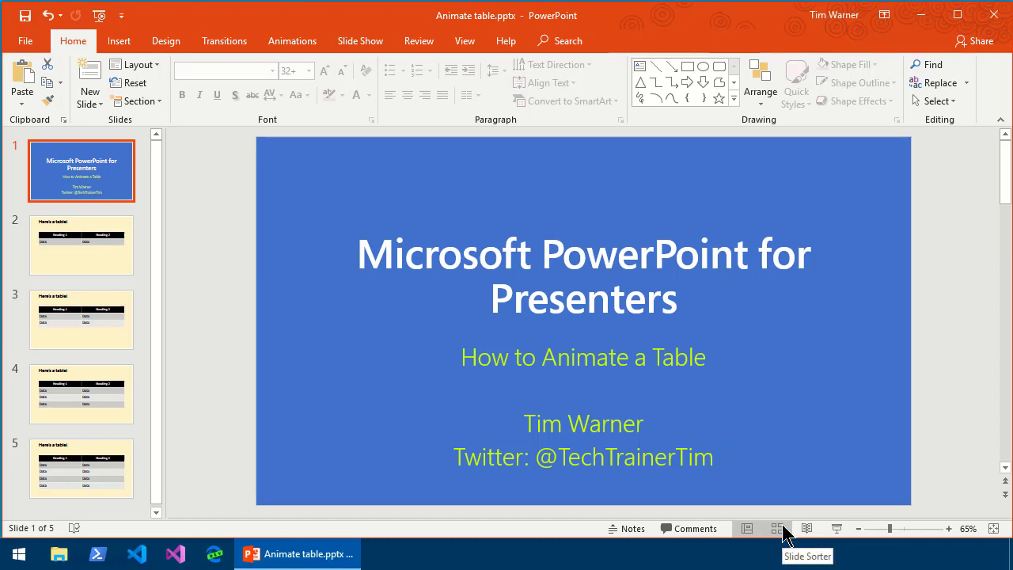
Step: In Slide Sorter, add a section named 'Table 1' after slide 5
click(772, 528)
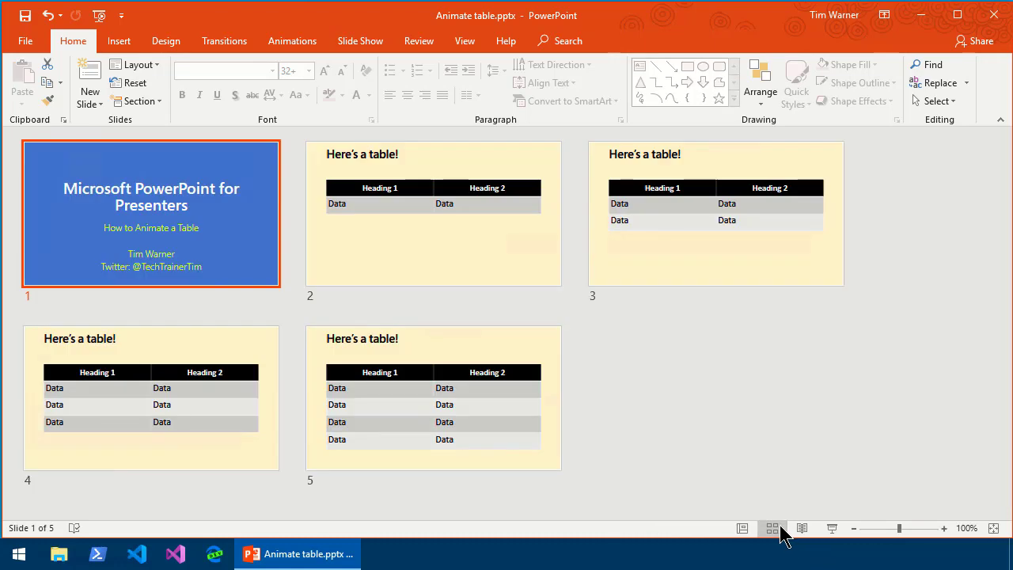
right_click(142, 499)
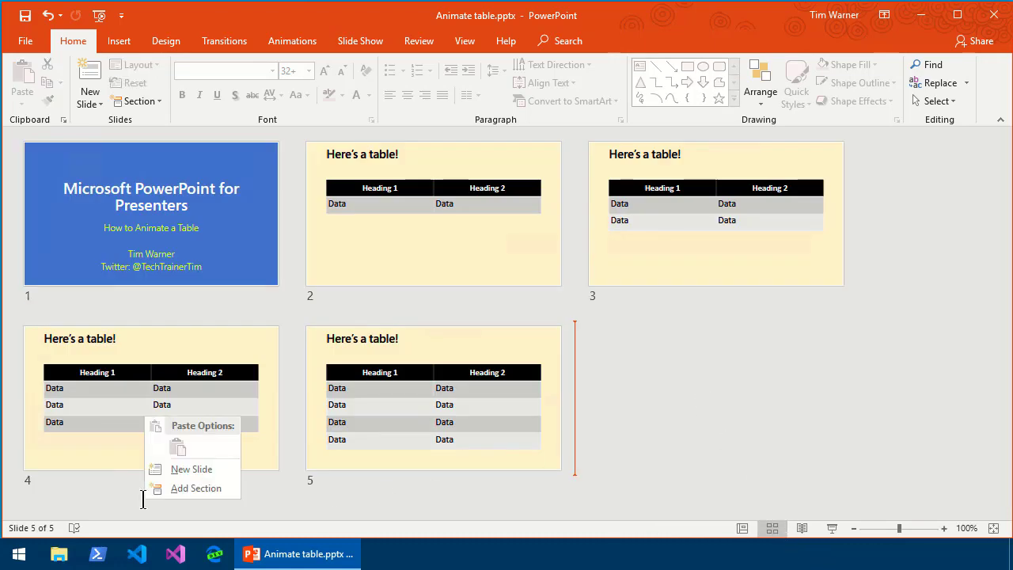
mouse_move(196, 489)
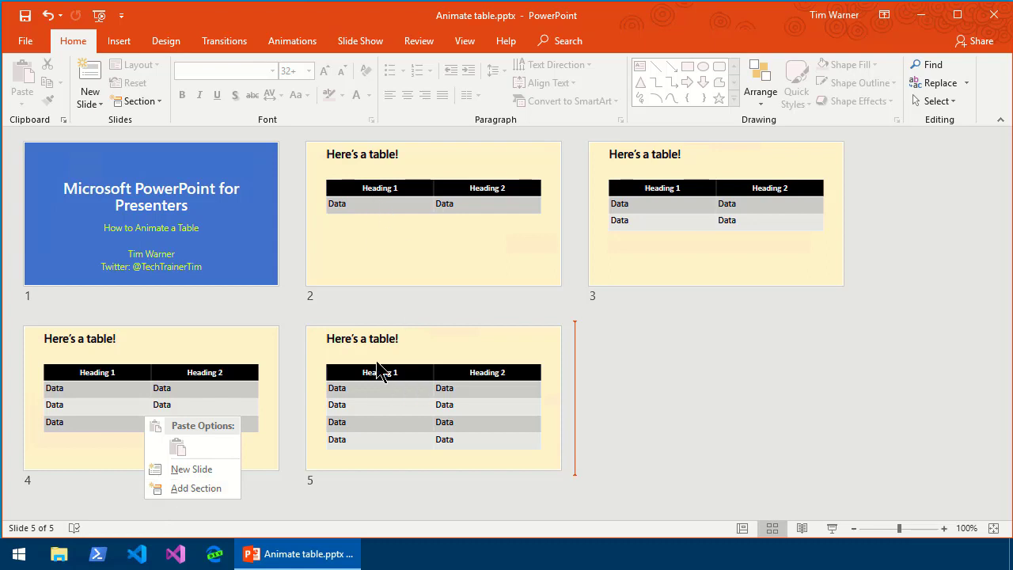
click(196, 489)
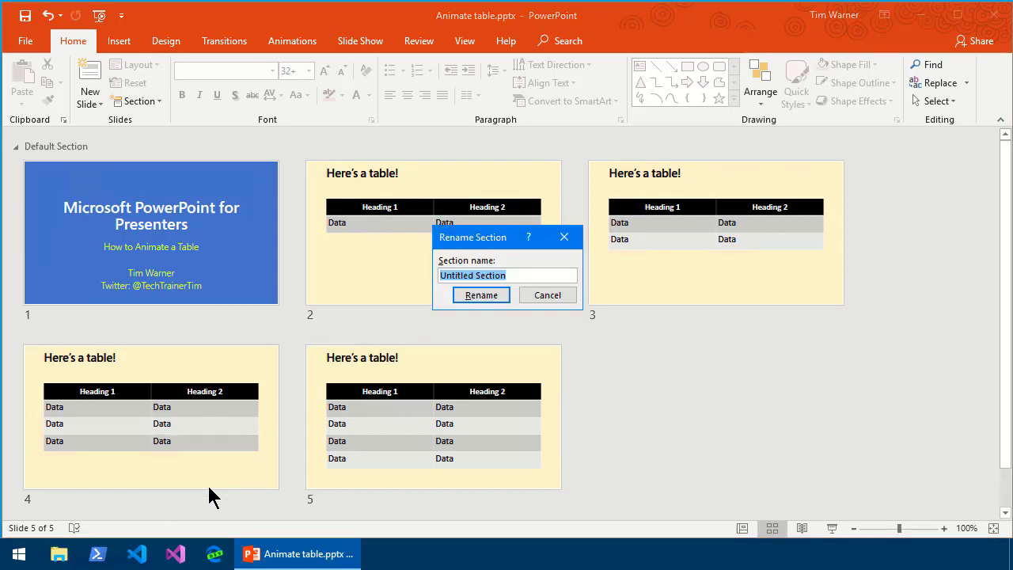
text(Table 1)
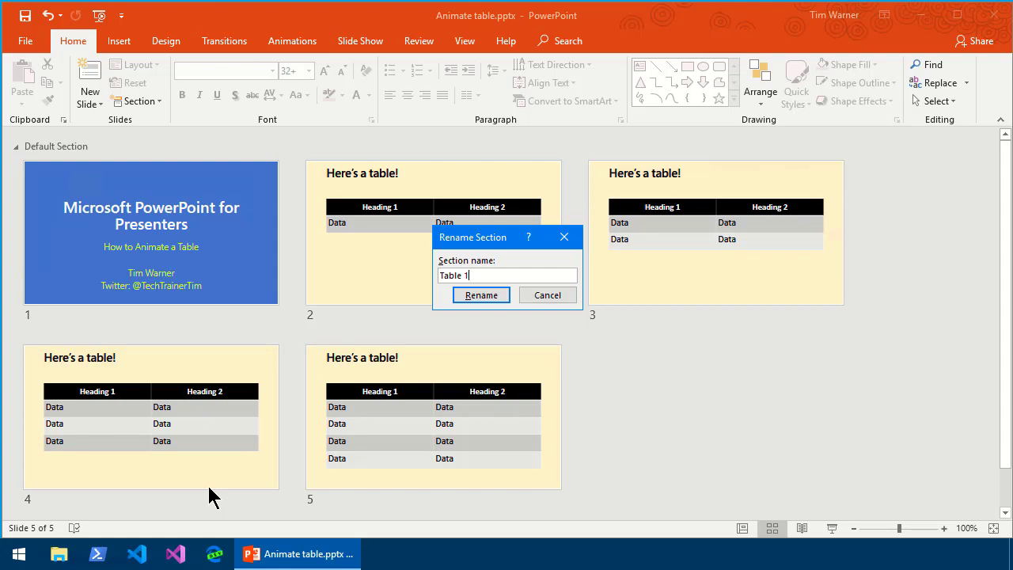
click(481, 294)
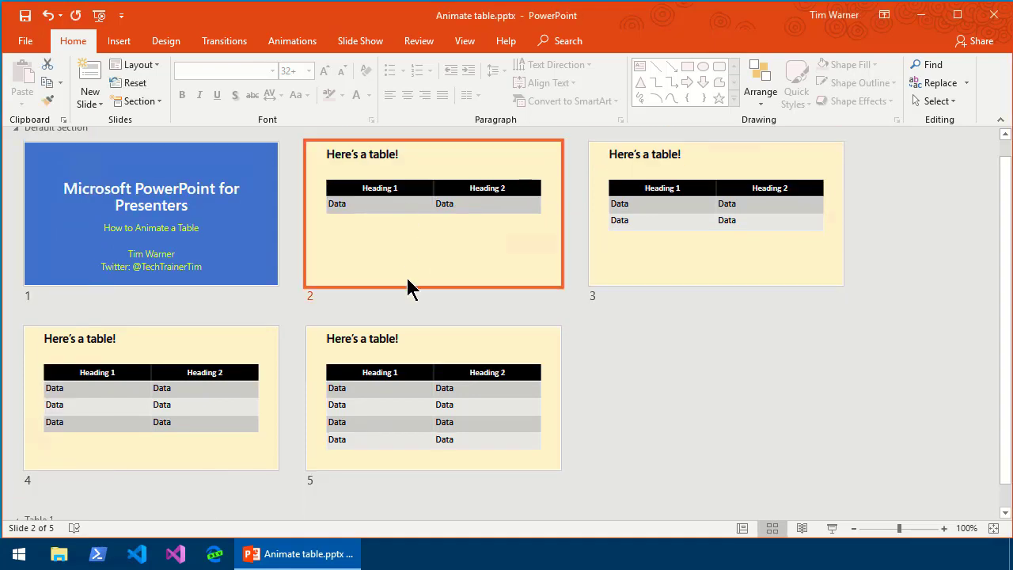
click(716, 214)
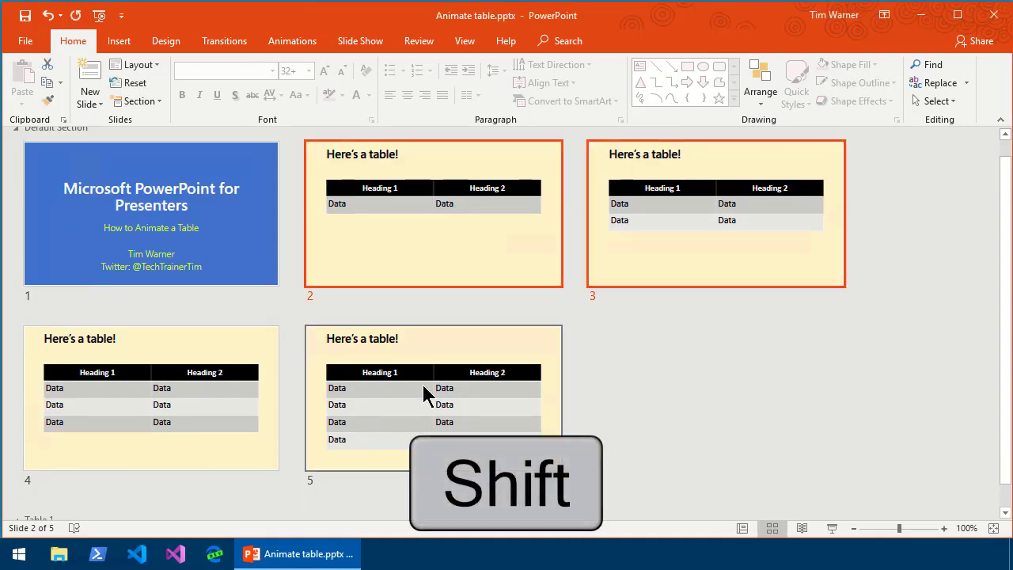